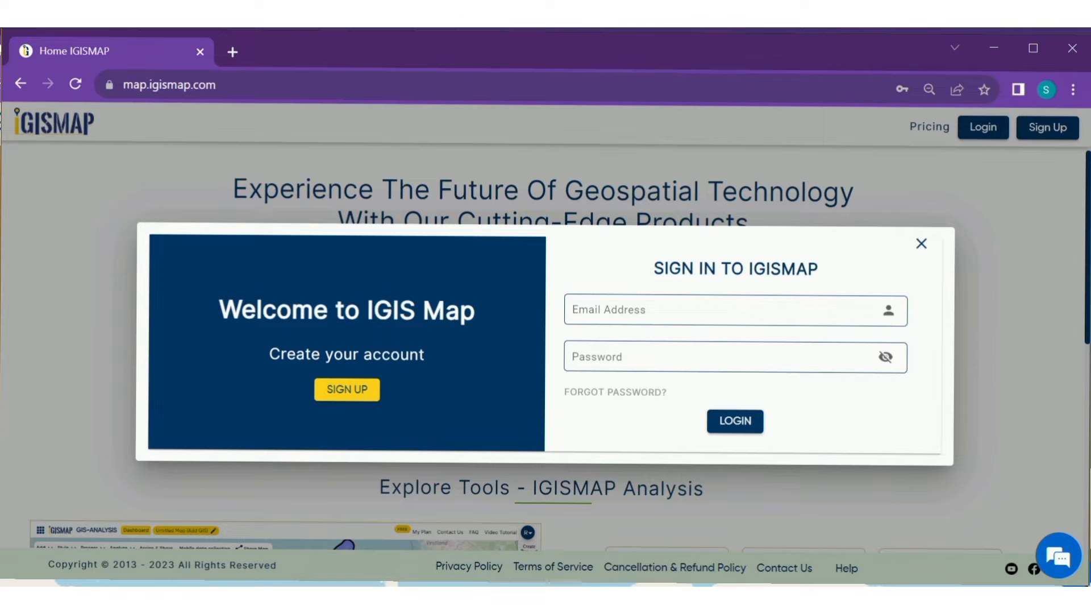
- Log in to the IGIS Map account to reach the blank world map
left_click(734, 420)
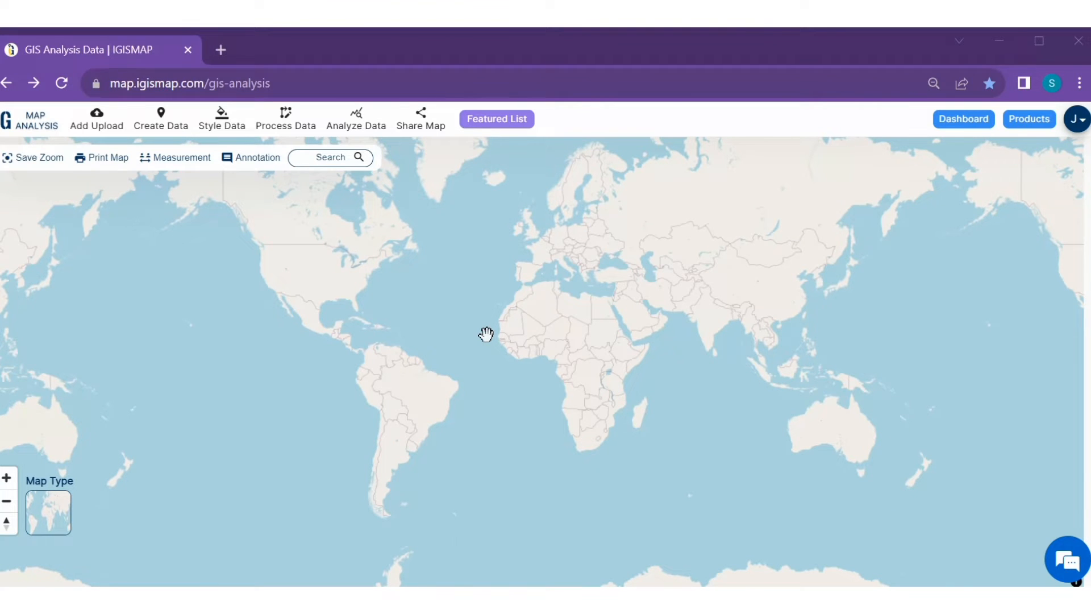
mouse_move(961, 192)
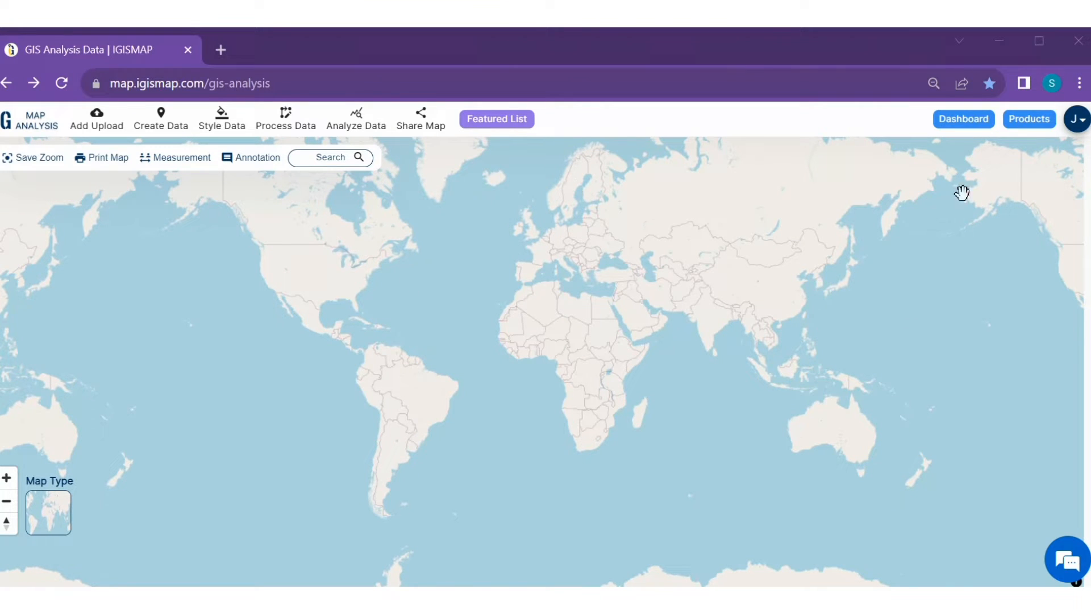
- Launch Converter from the Products menu and dismiss its opened notification
left_click(1029, 118)
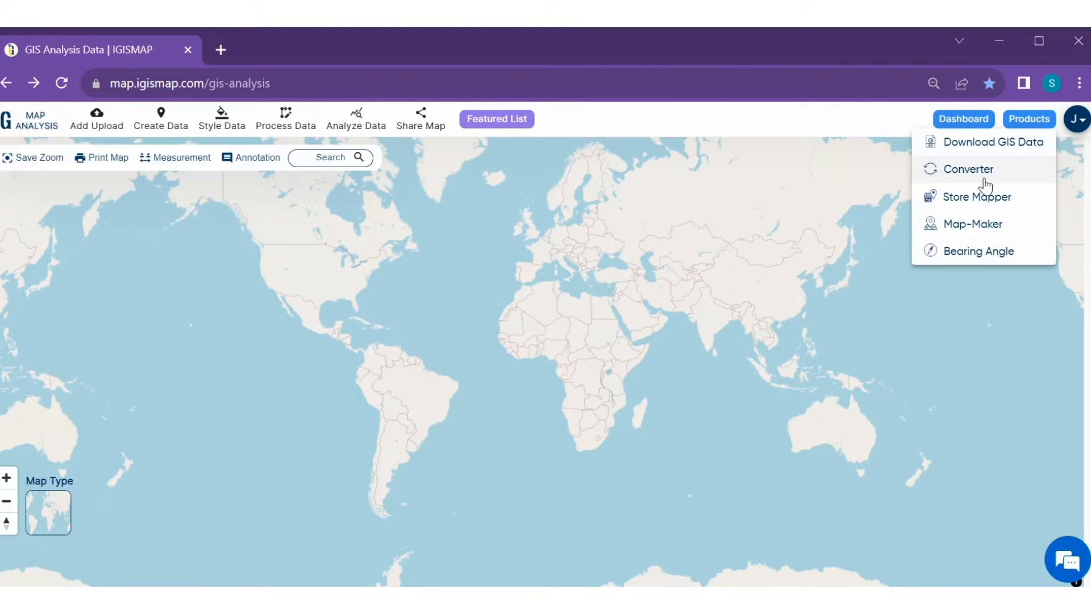
left_click(967, 168)
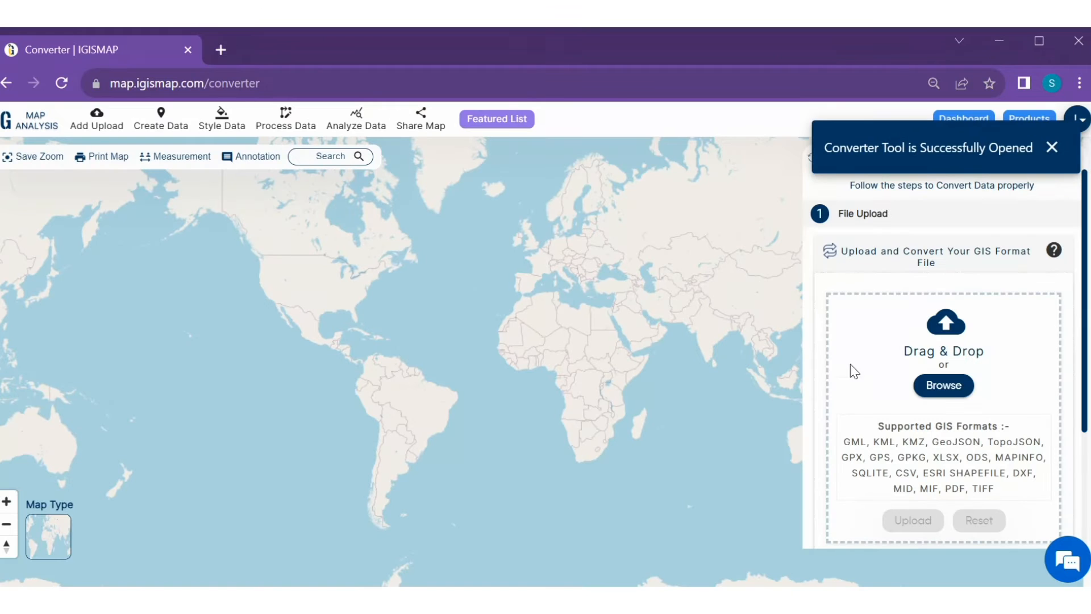
left_click(1051, 147)
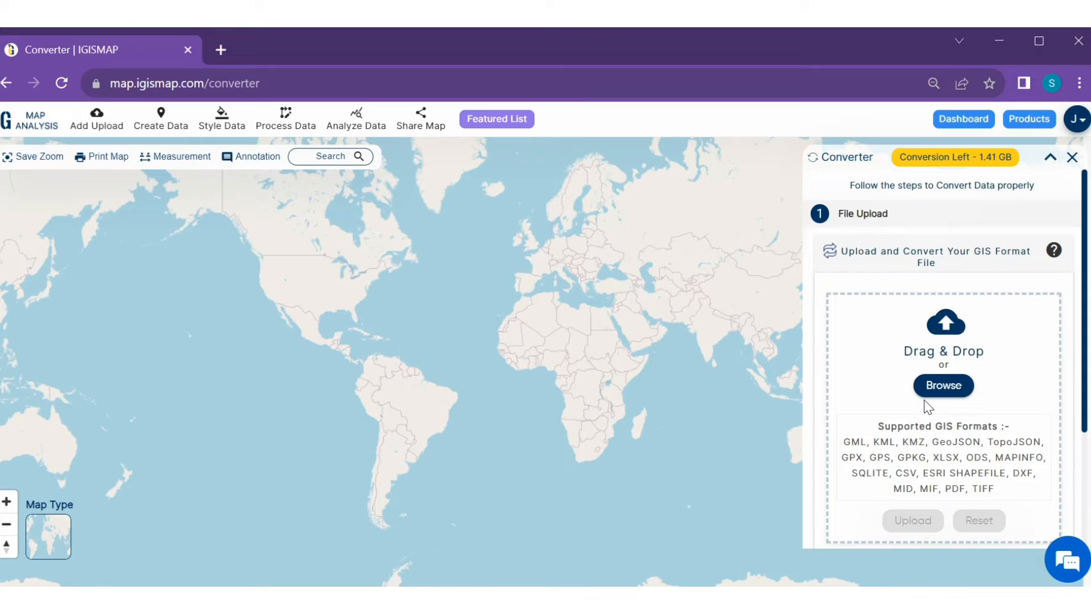
mouse_move(951, 407)
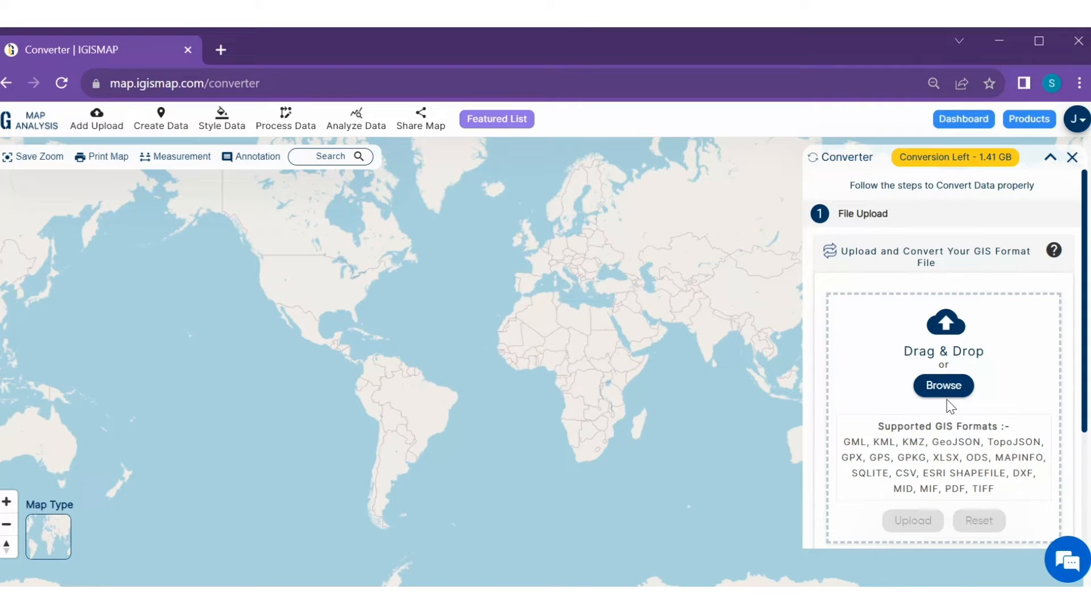
mouse_move(948, 400)
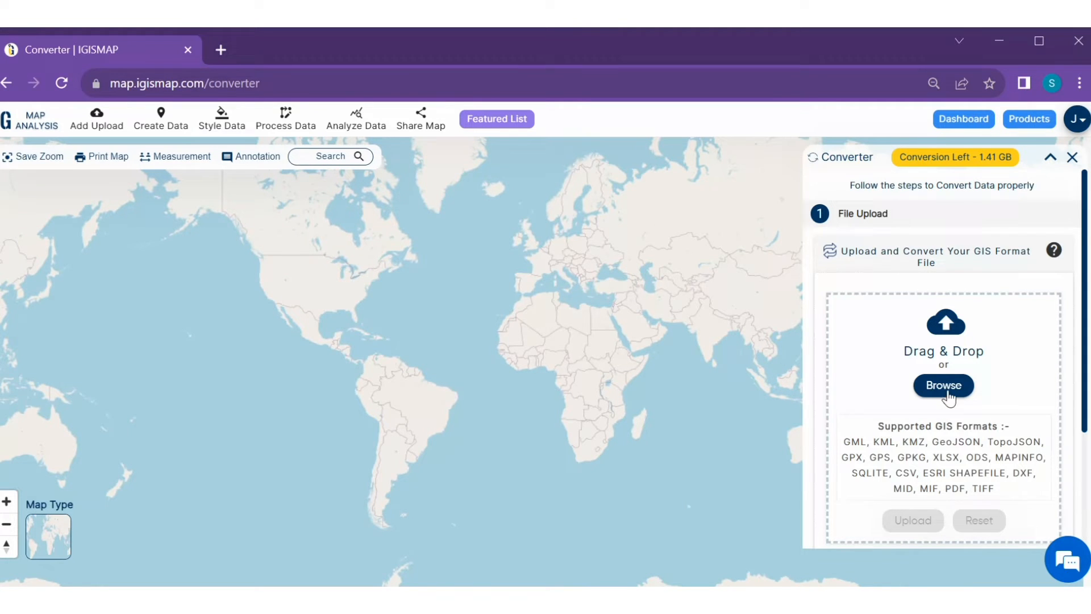
- Choose south_korea_administrative_boundaries_polygon.dxf from the computer and upload it
left_click(943, 385)
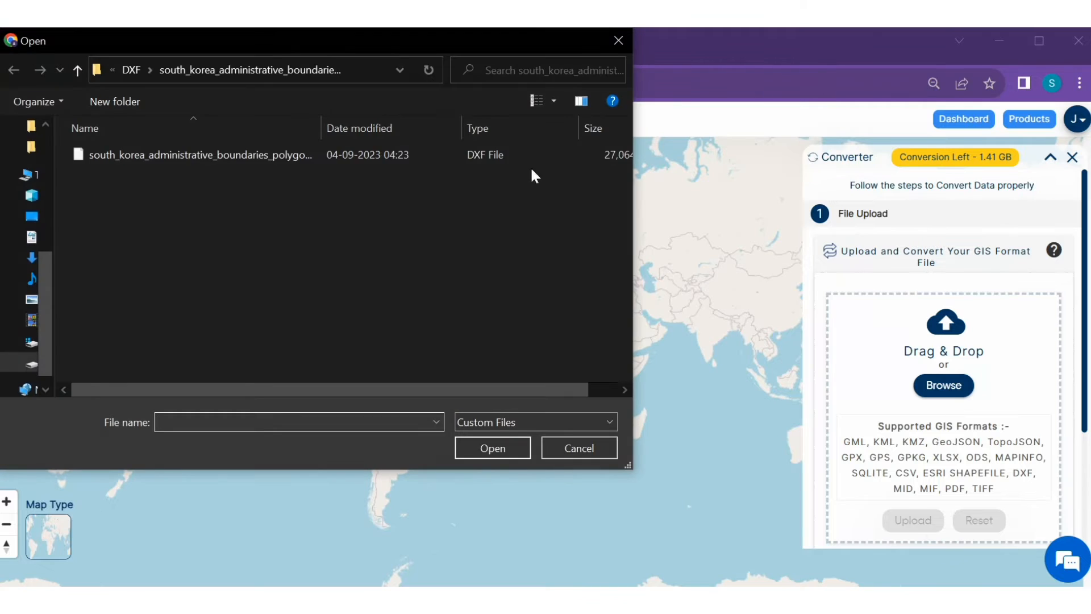
left_click(200, 154)
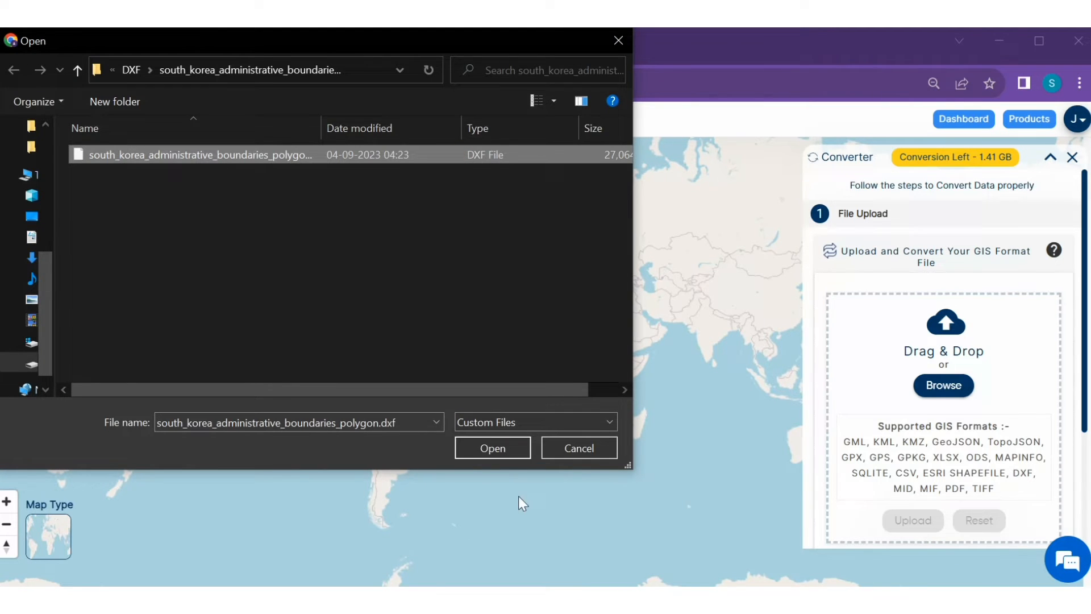
left_click(492, 447)
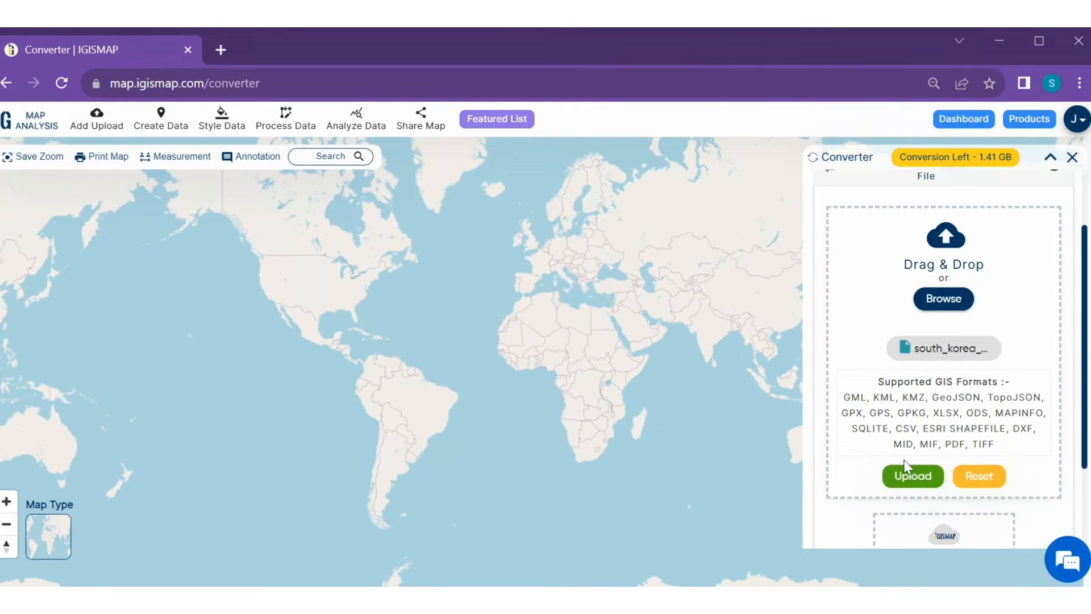
left_click(912, 475)
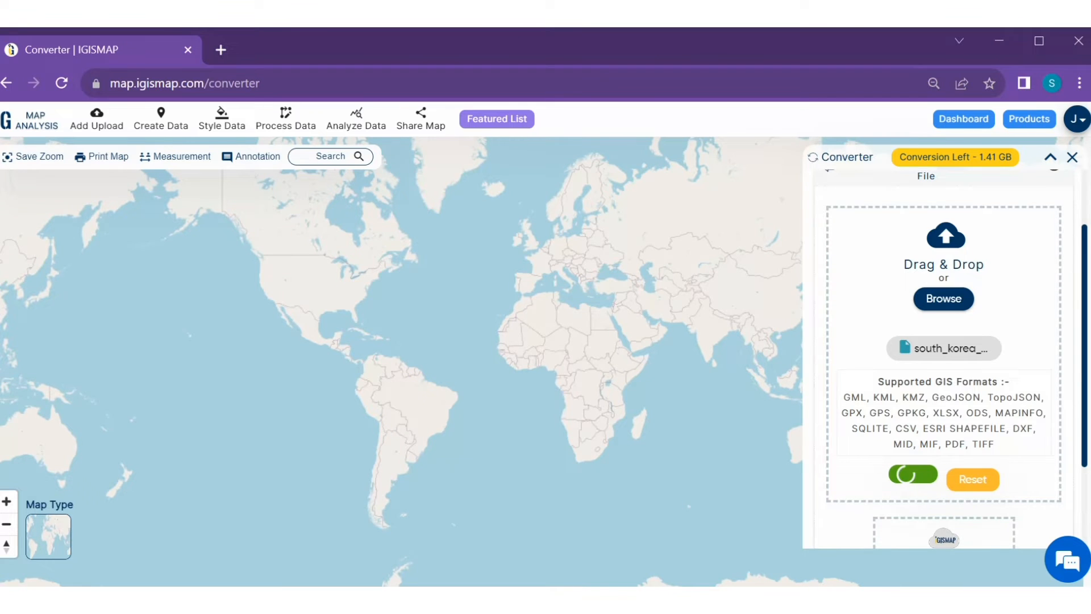
left_click(912, 478)
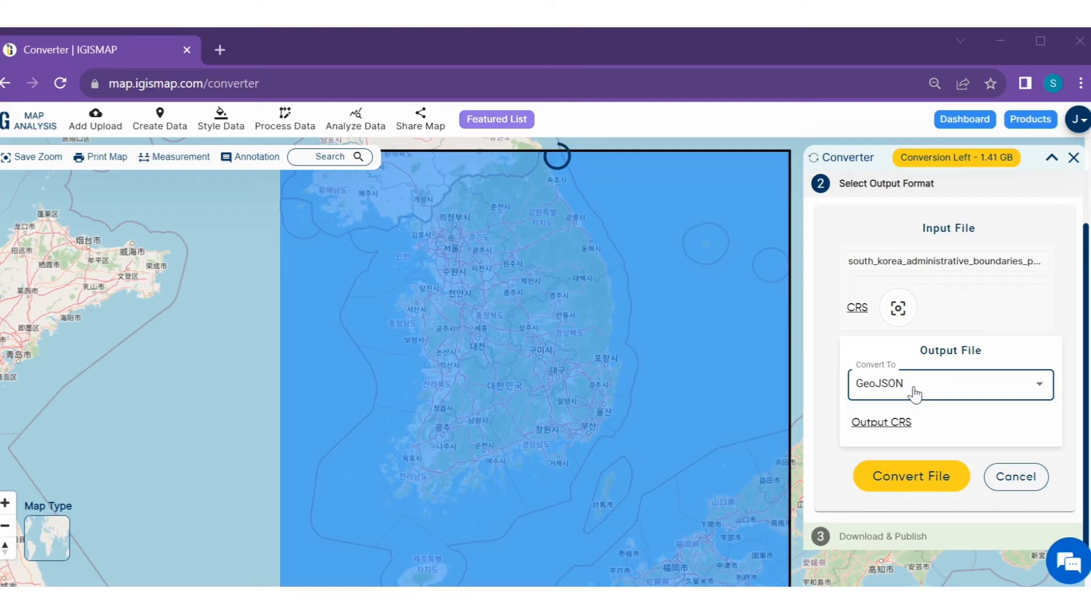
- Choose GeoJSON as the output format and close the CRS list
left_click(948, 384)
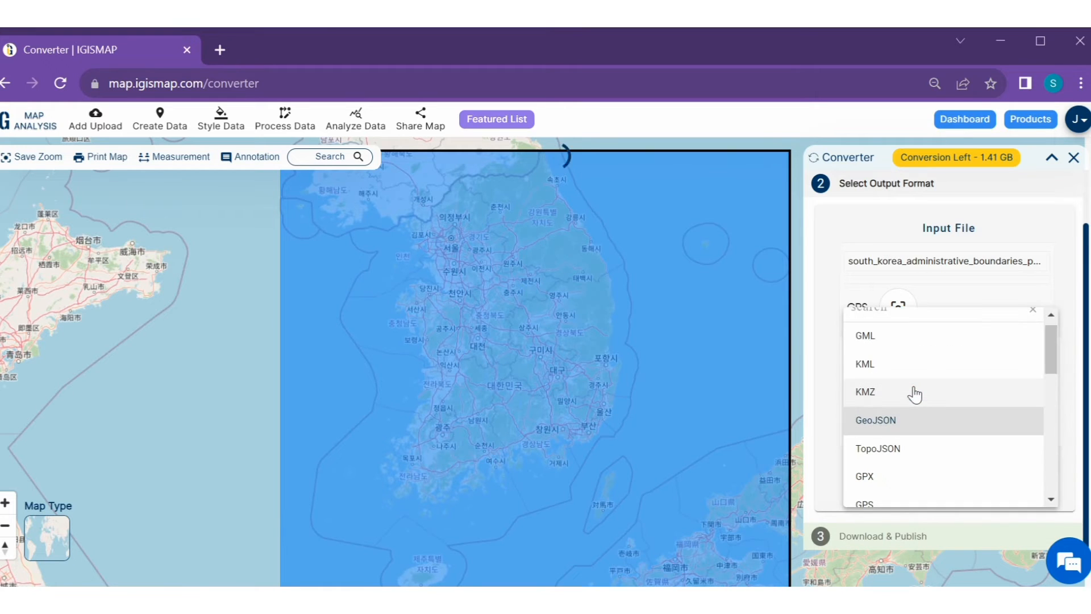
scroll("down", 3)
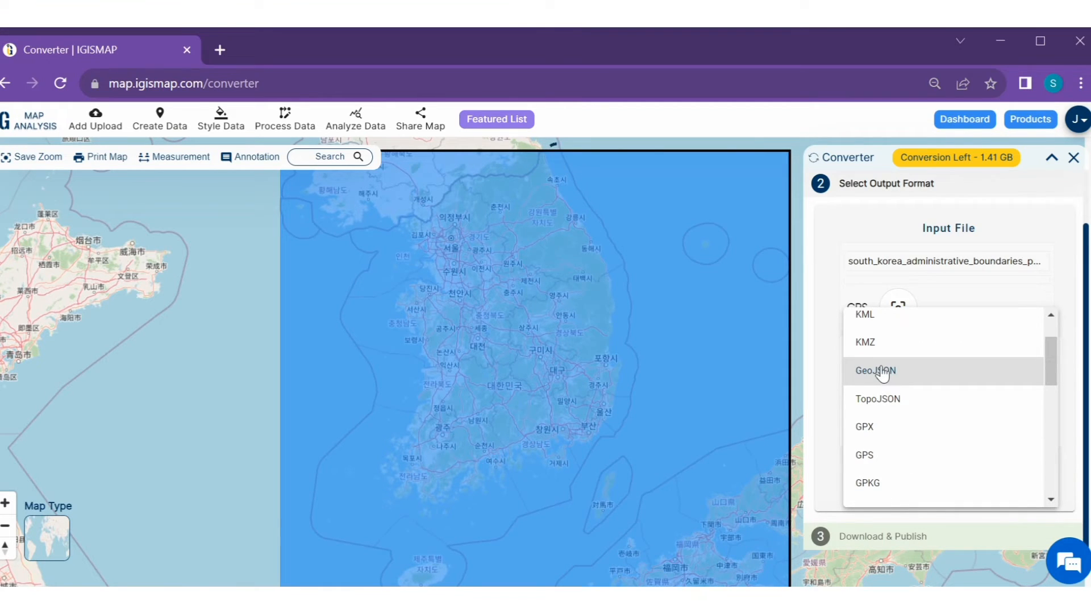
left_click(875, 370)
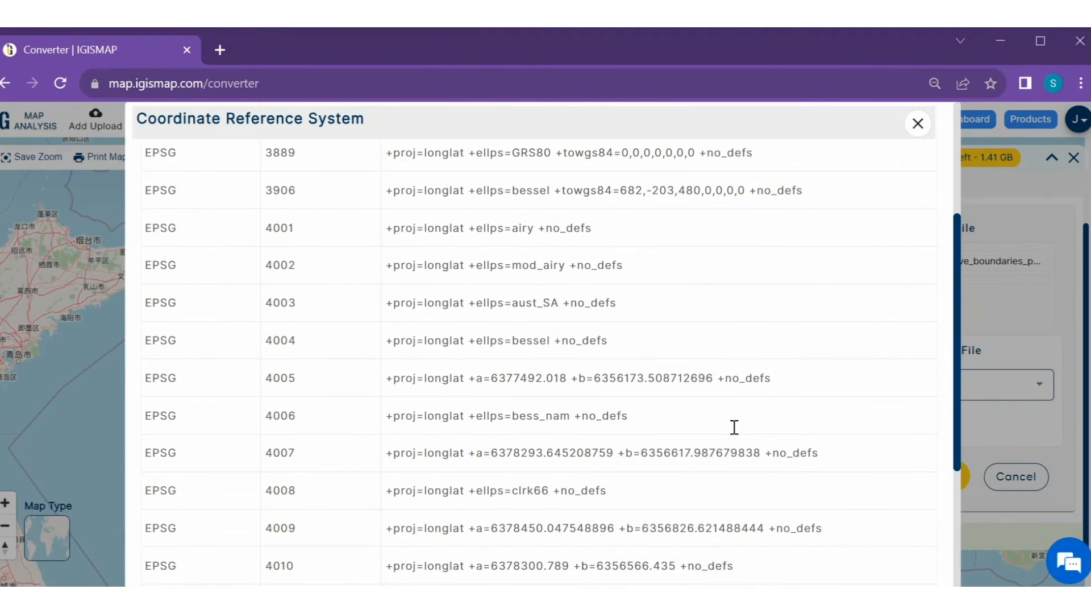
left_click(917, 124)
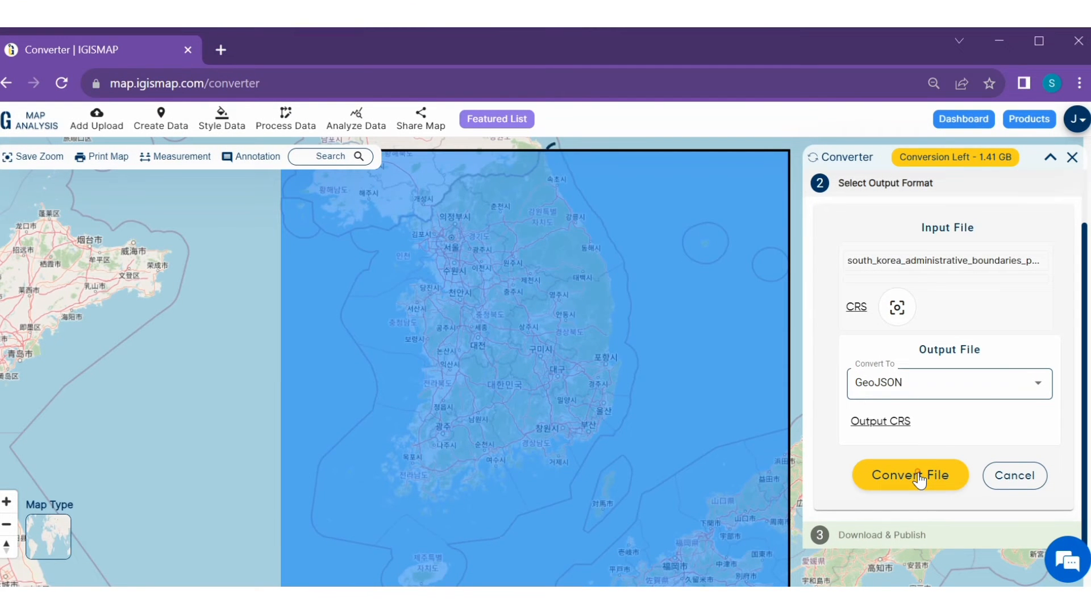
- Run Convert File to produce the GeoJSON and wait for success
left_click(910, 475)
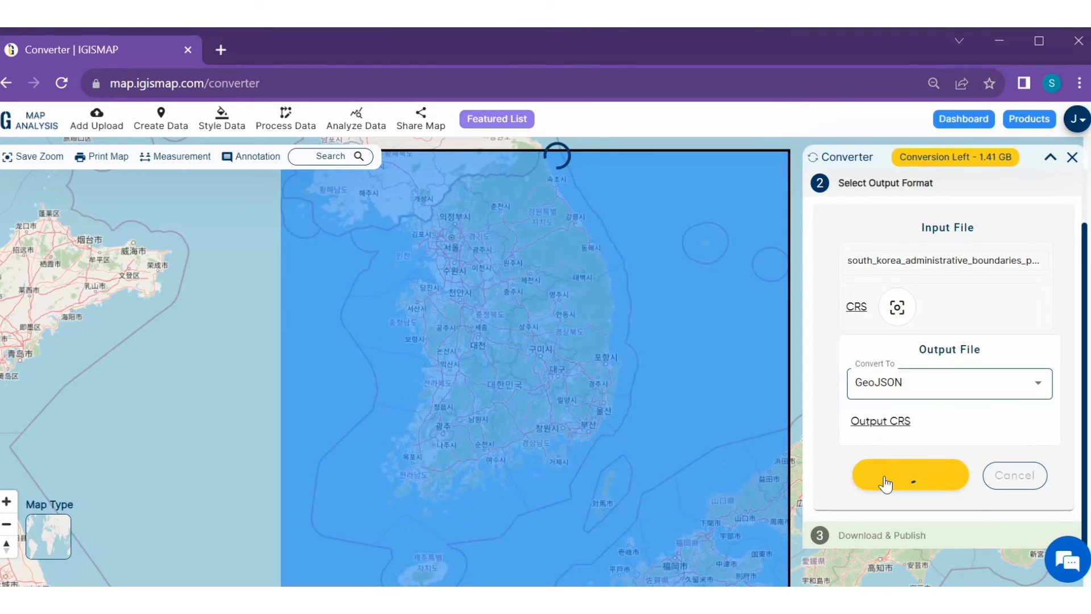
left_click(909, 474)
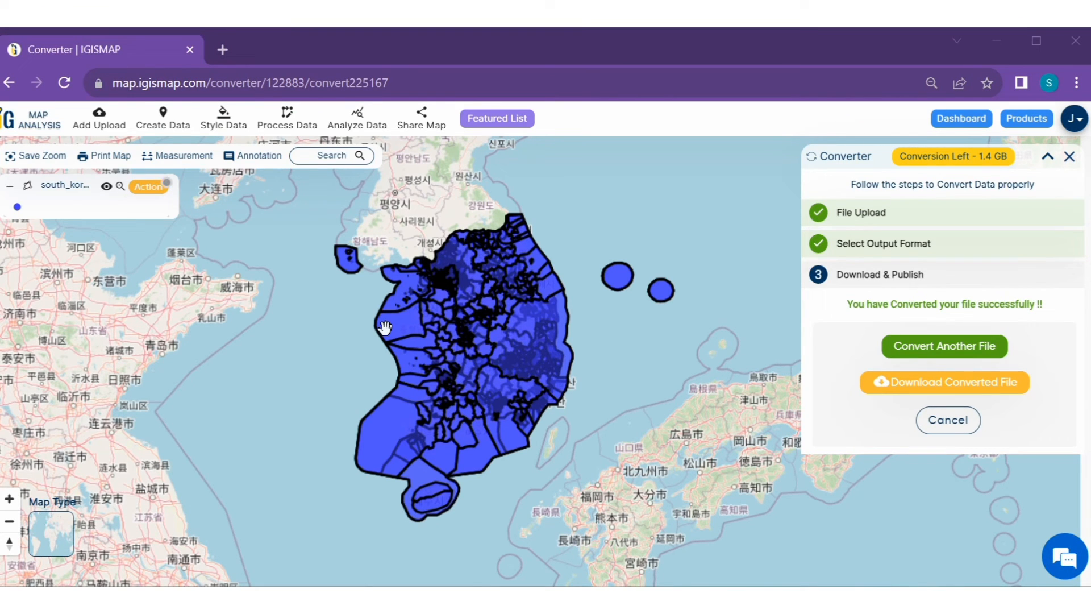
mouse_move(855, 385)
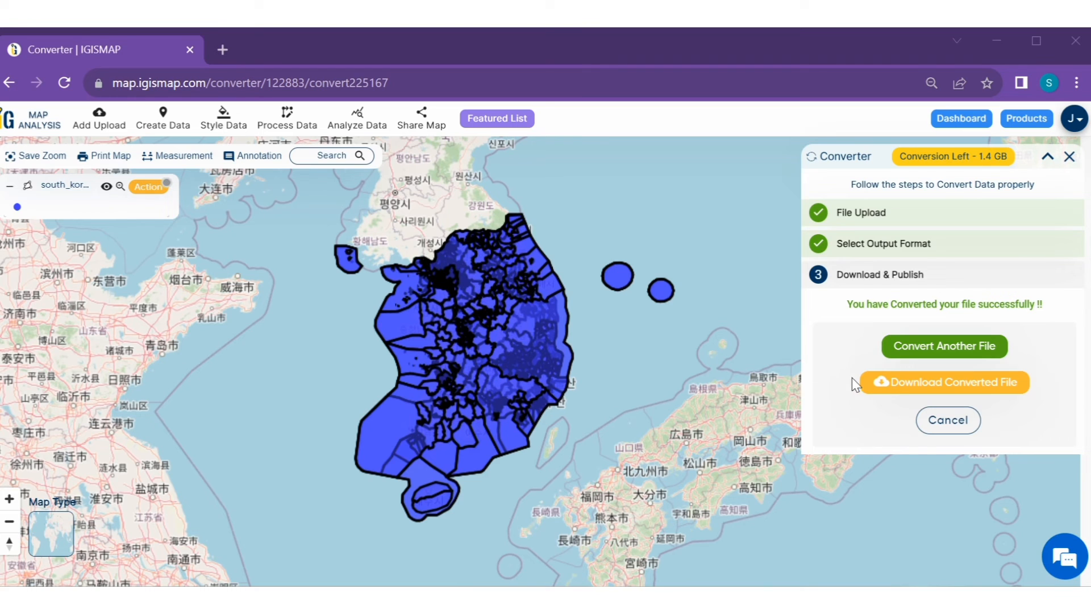
mouse_move(893, 391)
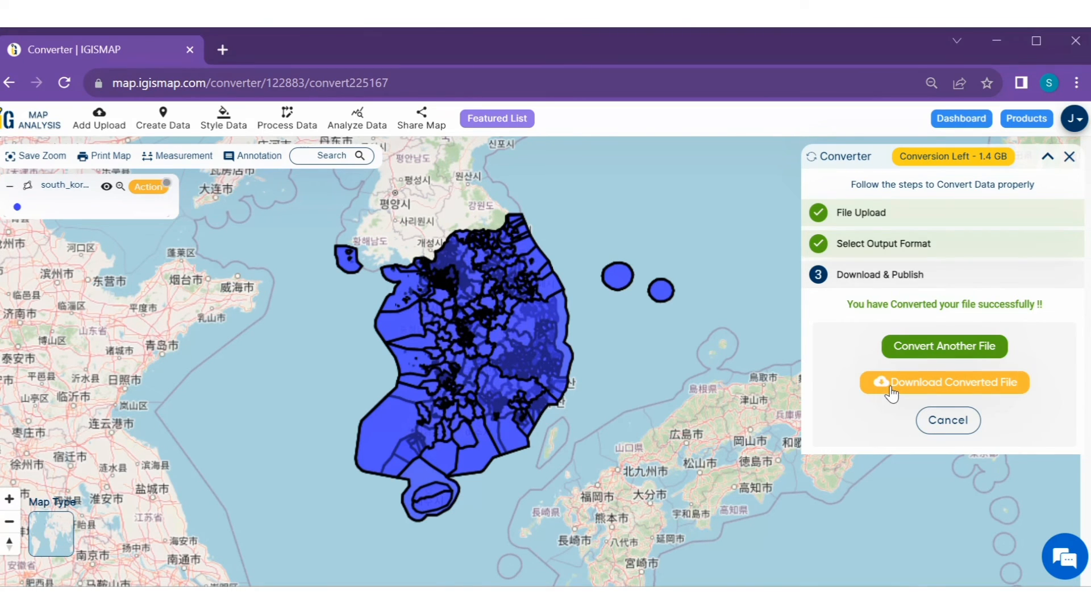
mouse_move(911, 391)
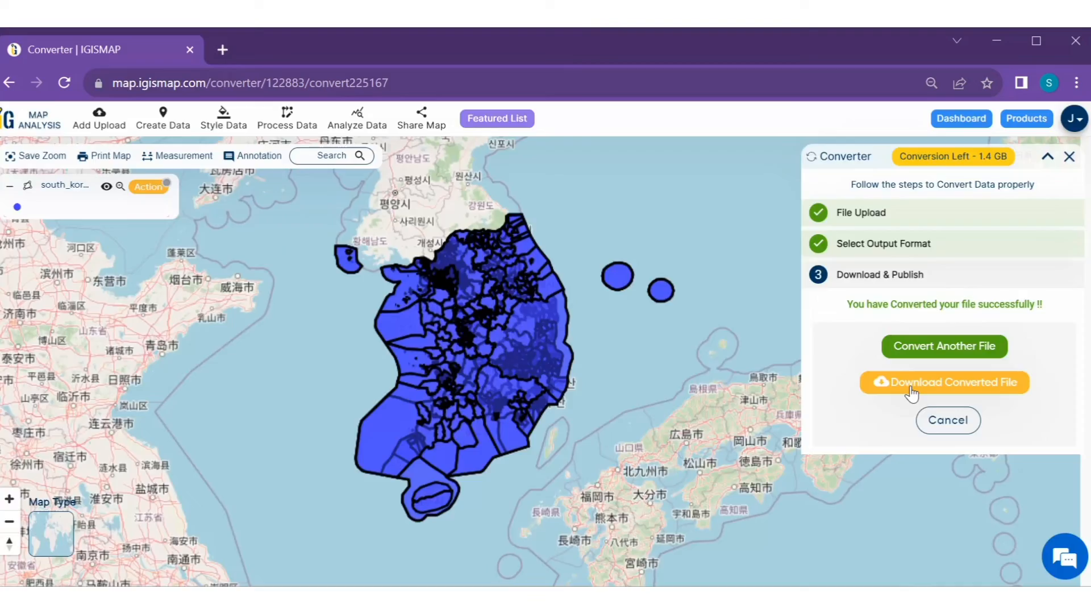
- Download the converted South Korea boundaries GeoJSON file
left_click(943, 382)
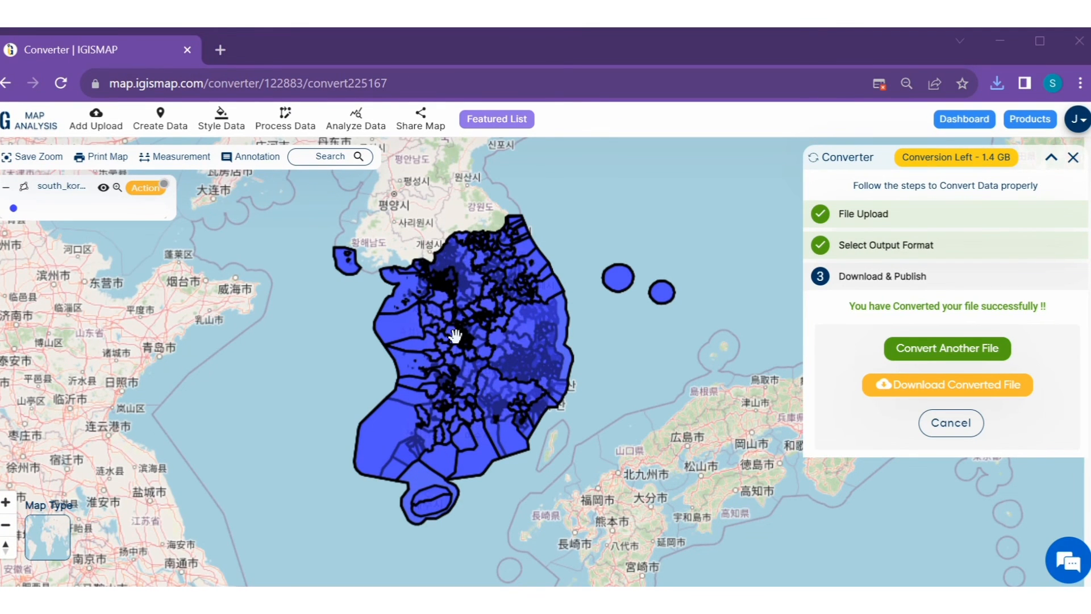